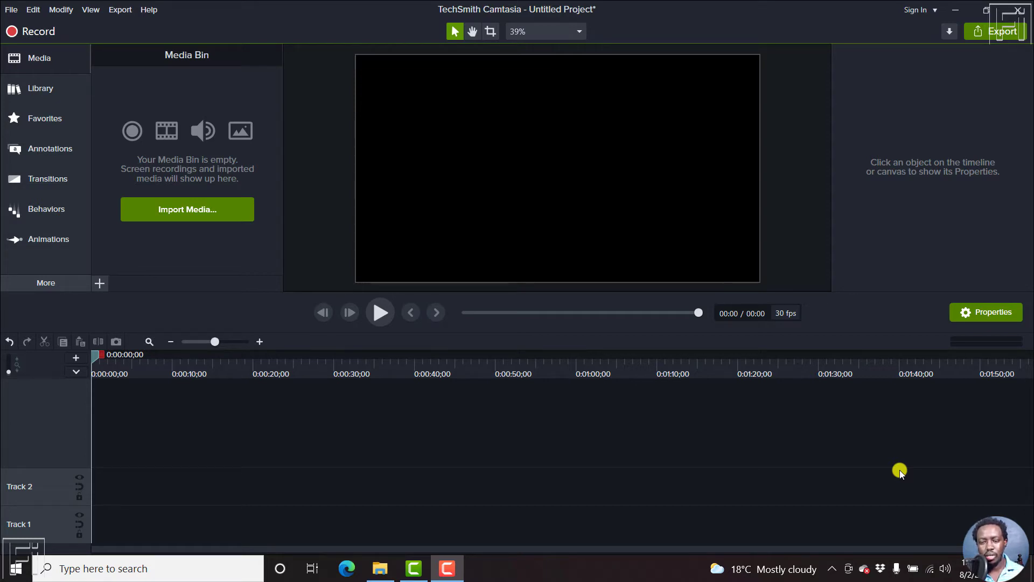
pyautogui.moveTo(688, 478)
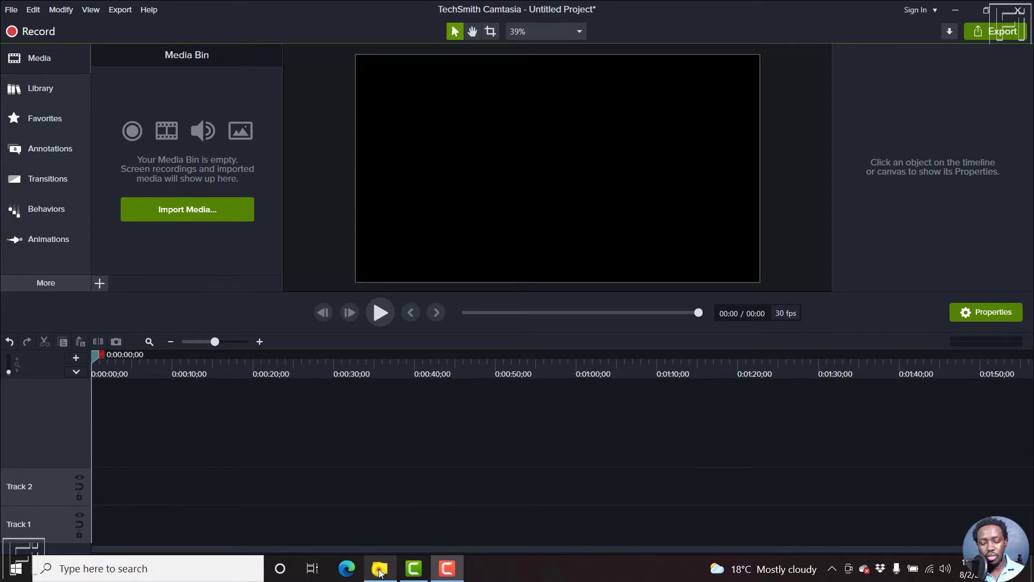
# - Open File Explorer from the taskbar to locate Descript.trec for import
pyautogui.click(380, 567)
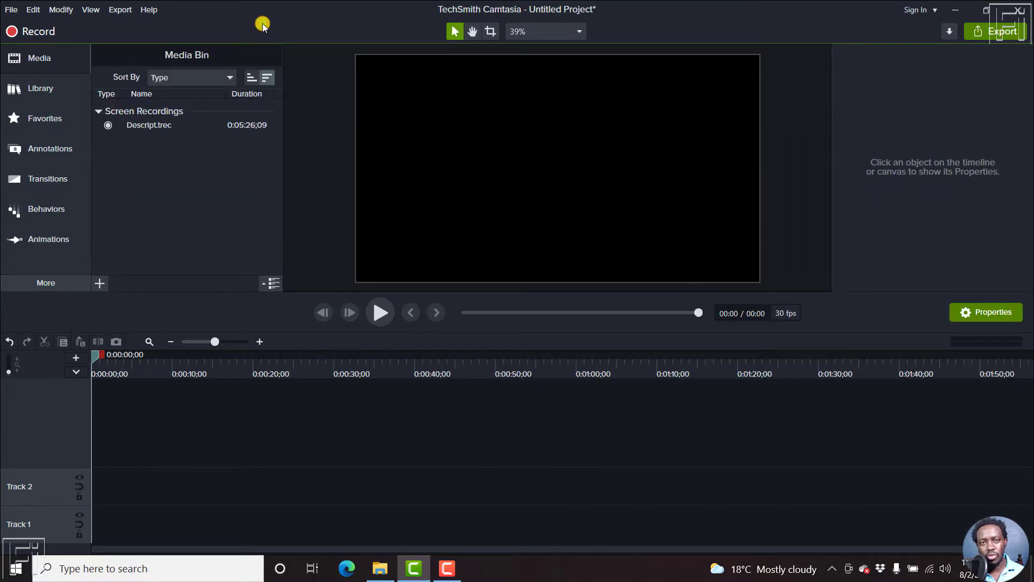
pyautogui.moveTo(303, 480)
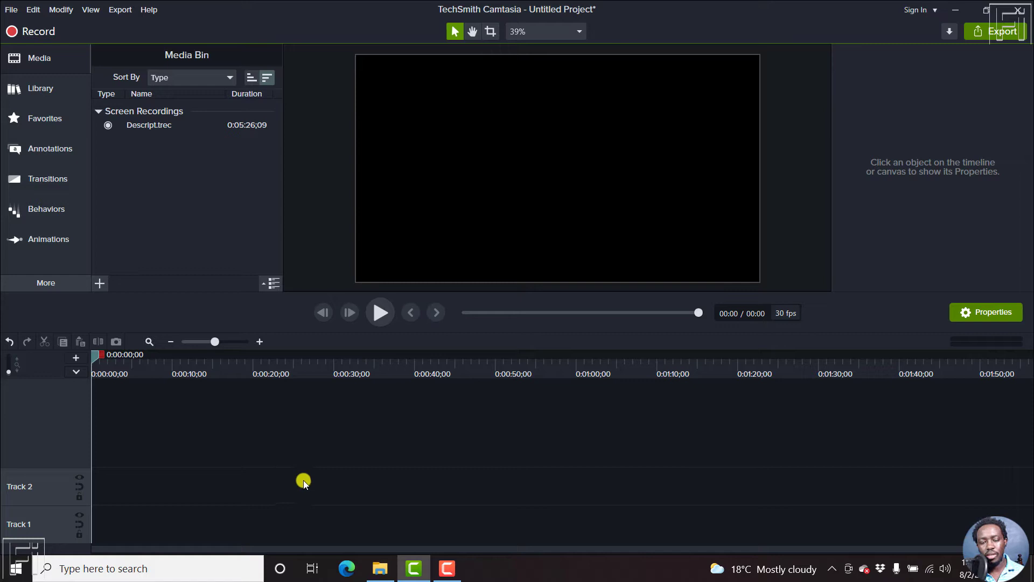
pyautogui.moveTo(229, 333)
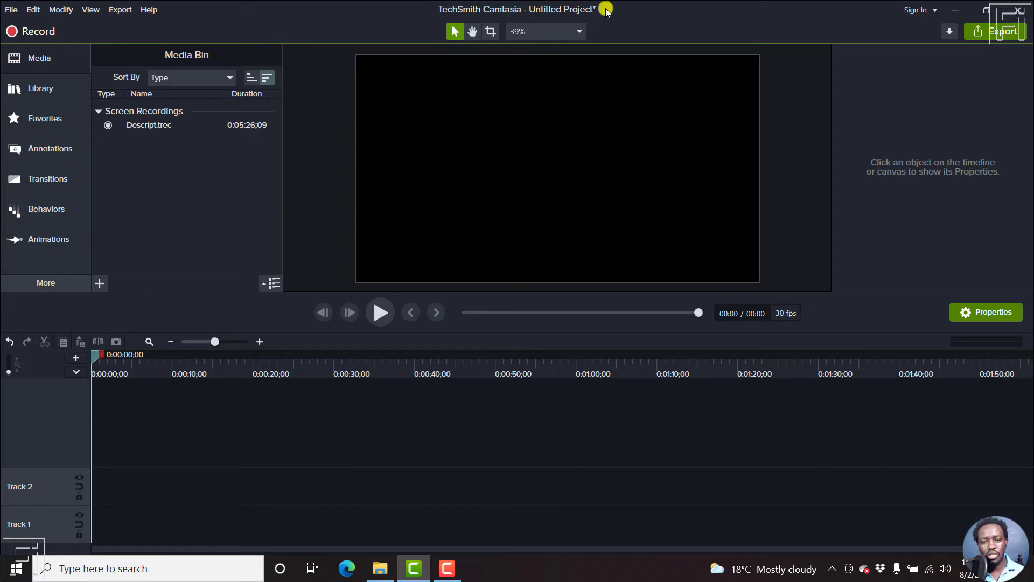
# - Uncheck Auto-normalize loudness in Project Settings and apply the change
pyautogui.click(578, 31)
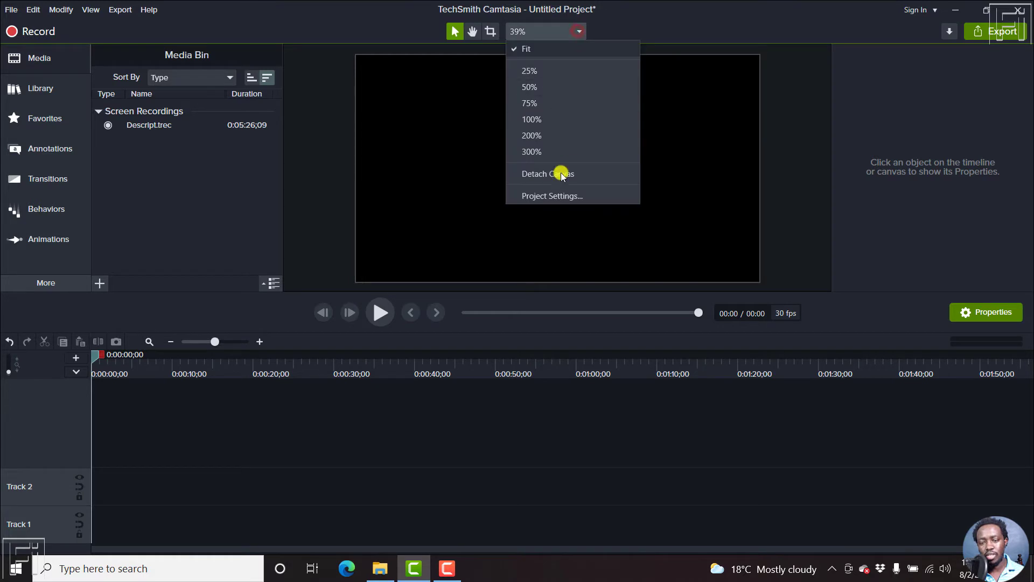
pyautogui.click(552, 194)
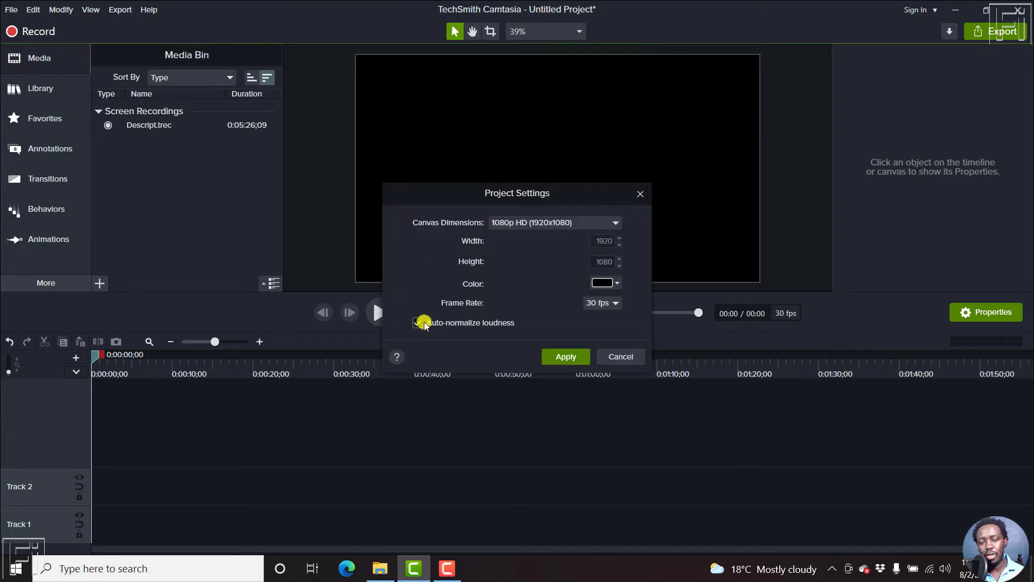
pyautogui.click(417, 322)
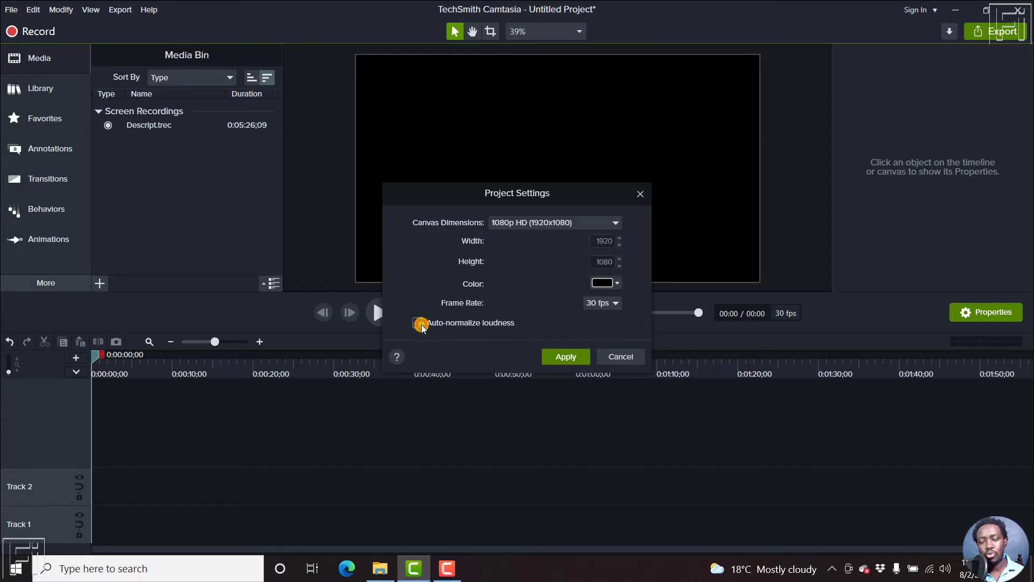
pyautogui.click(418, 323)
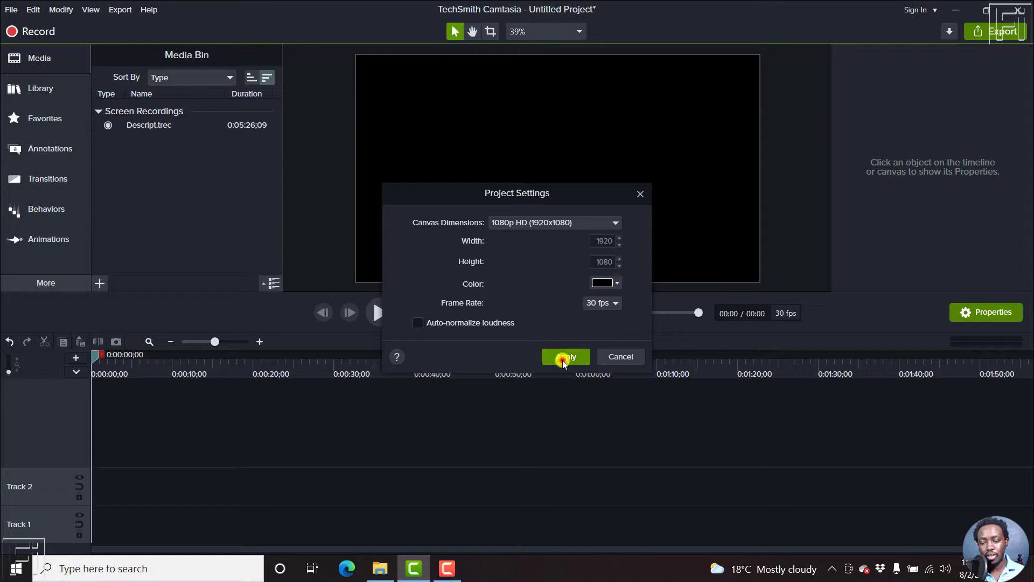
pyautogui.click(563, 356)
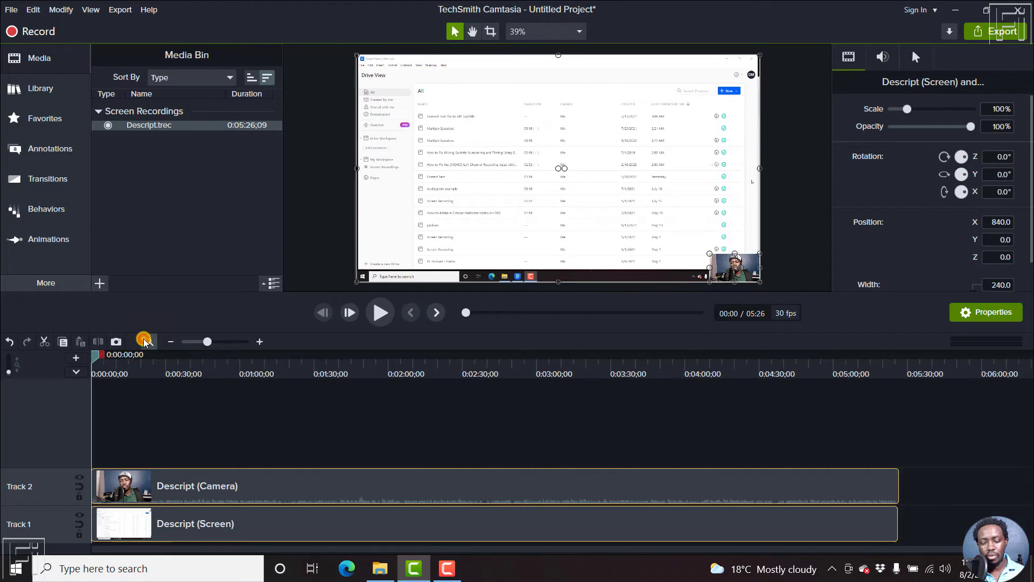
pyautogui.moveTo(361, 466)
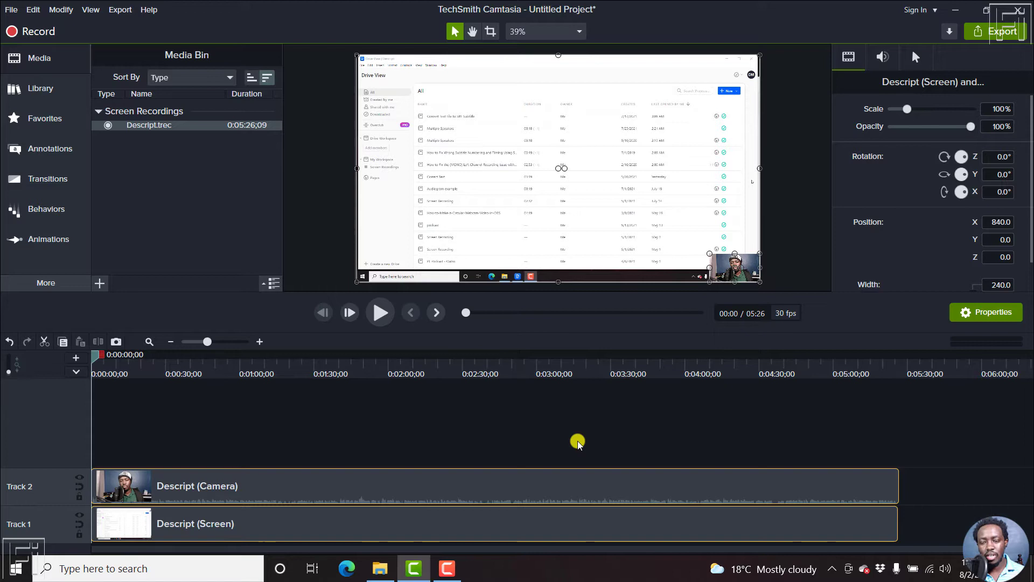
pyautogui.moveTo(593, 48)
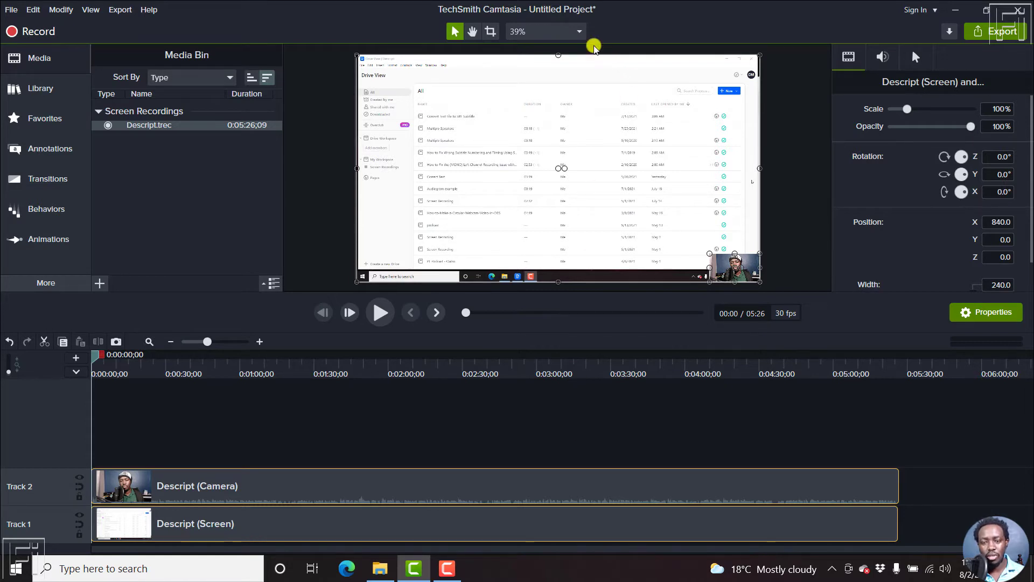
# - Re-check Auto-normalize loudness in the Project Settings dialog
pyautogui.click(544, 31)
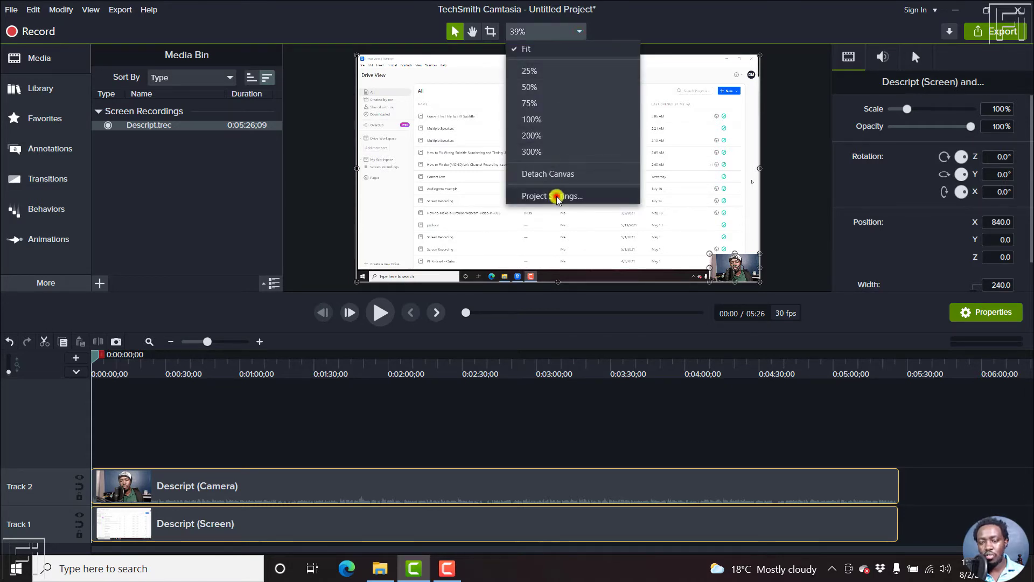
pyautogui.click(550, 196)
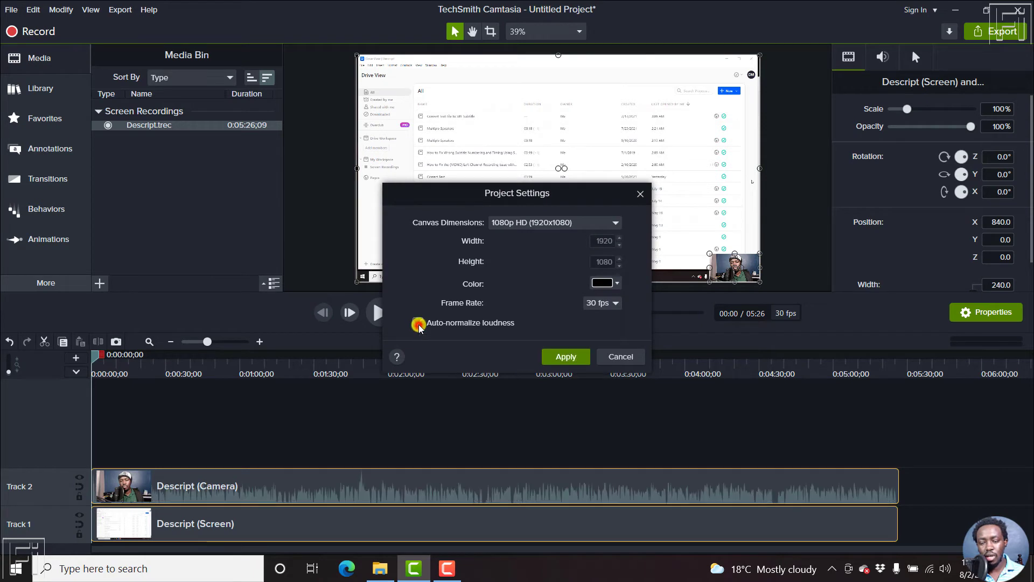
pyautogui.click(418, 323)
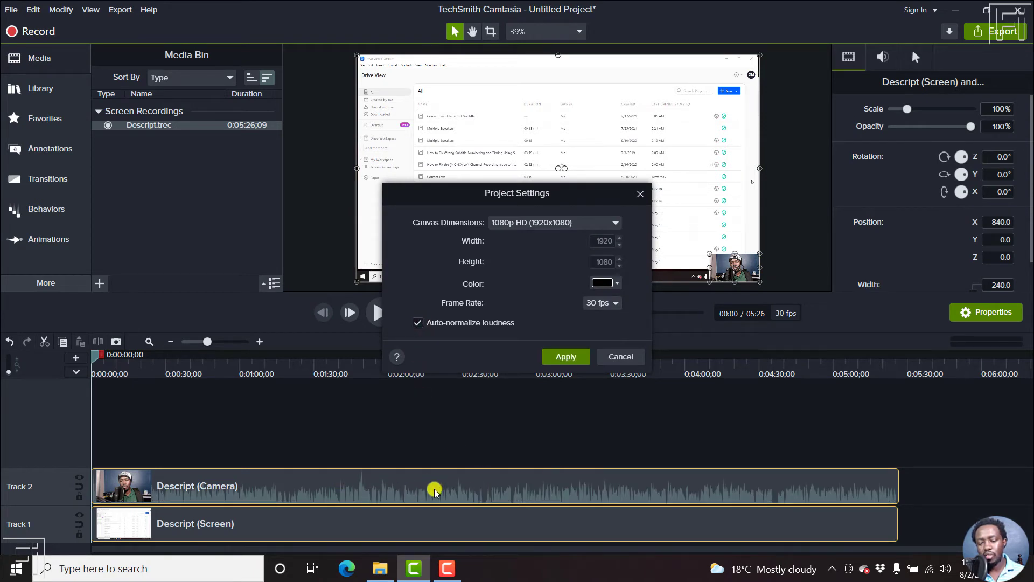
pyautogui.moveTo(506, 437)
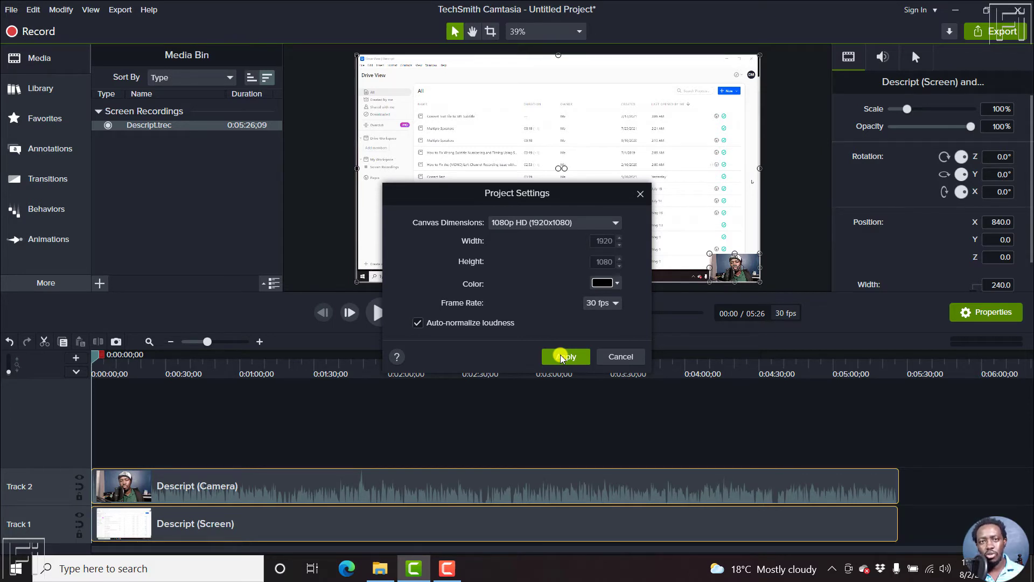
pyautogui.moveTo(502, 323)
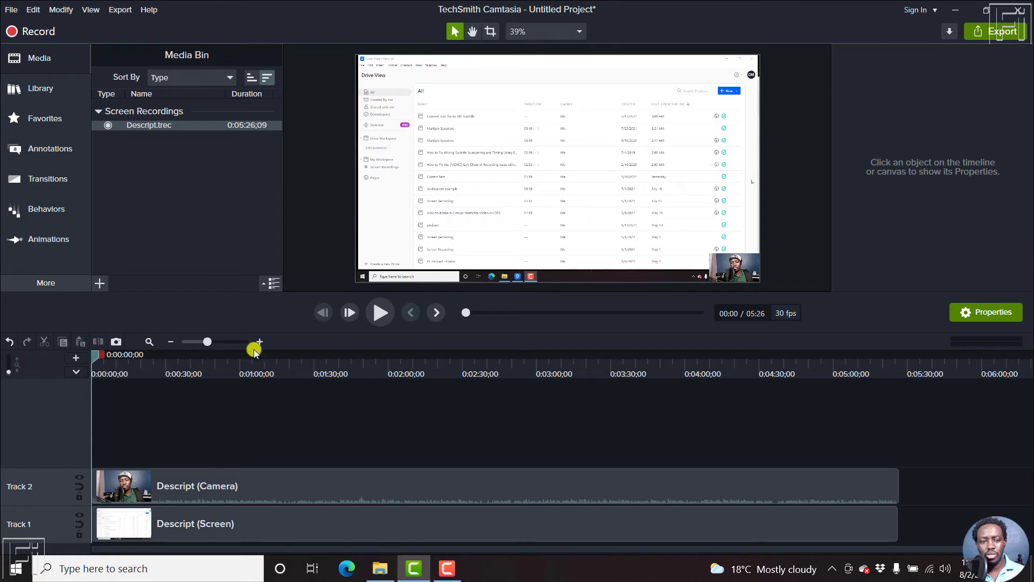
# - Uncheck Auto-normalize loudness on the Preferences Project tab and confirm with OK
pyautogui.click(32, 10)
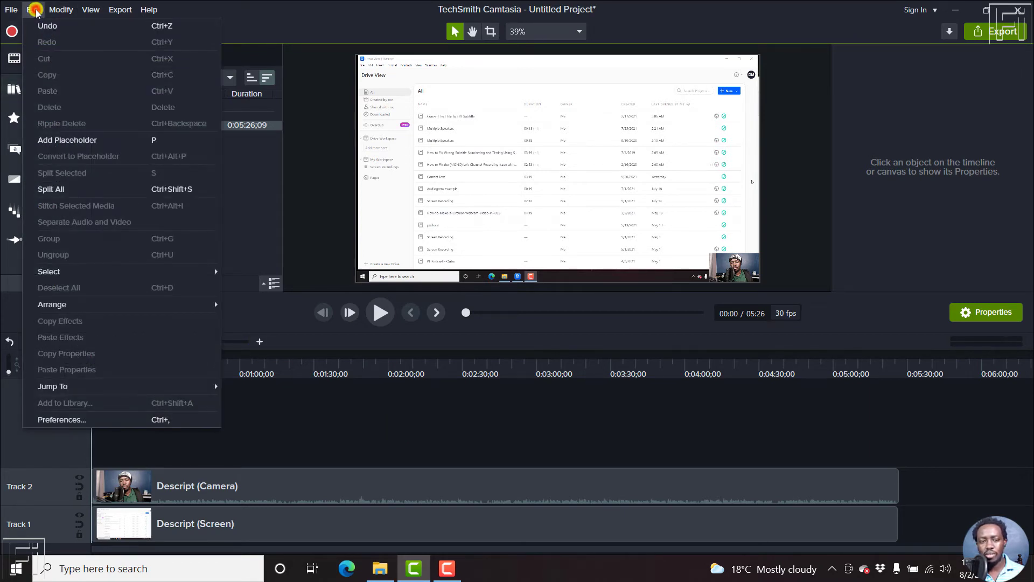
pyautogui.click(62, 419)
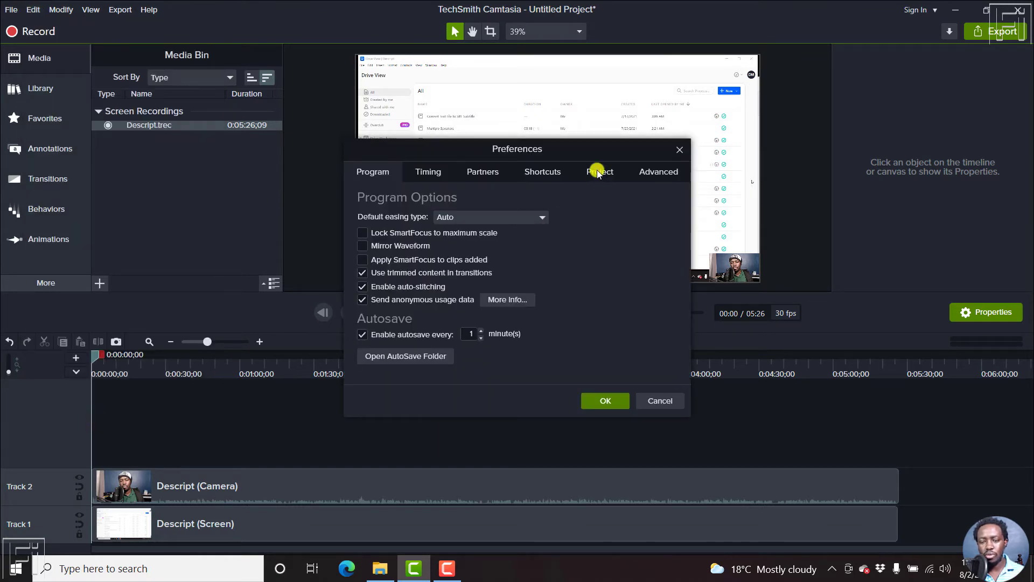
pyautogui.click(599, 171)
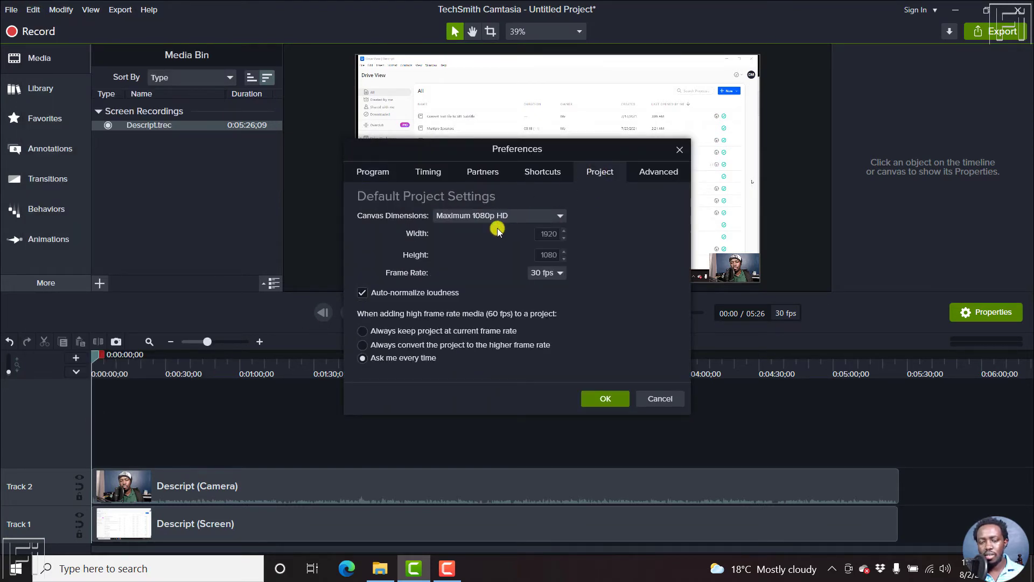
pyautogui.click(362, 292)
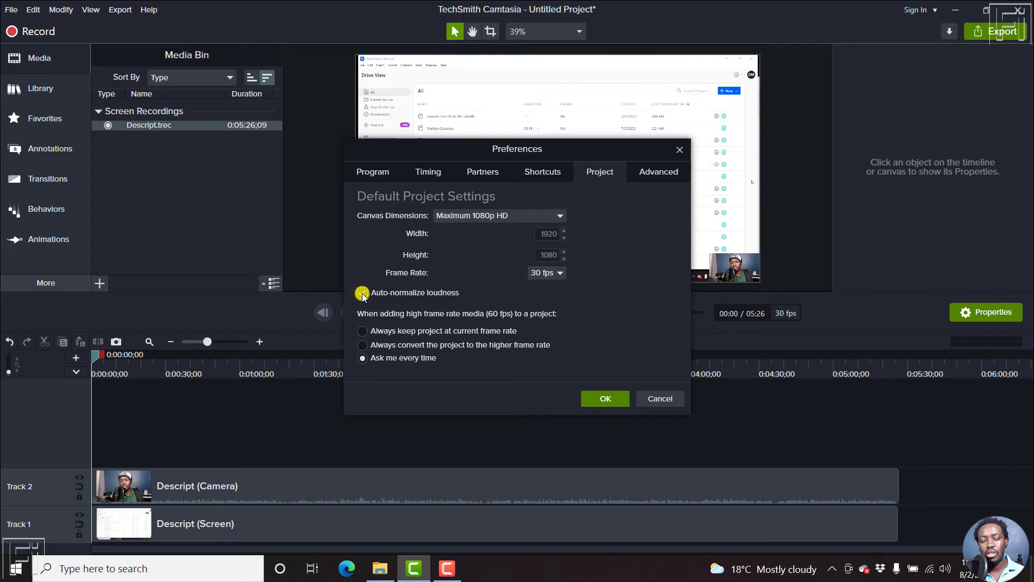
pyautogui.click(361, 292)
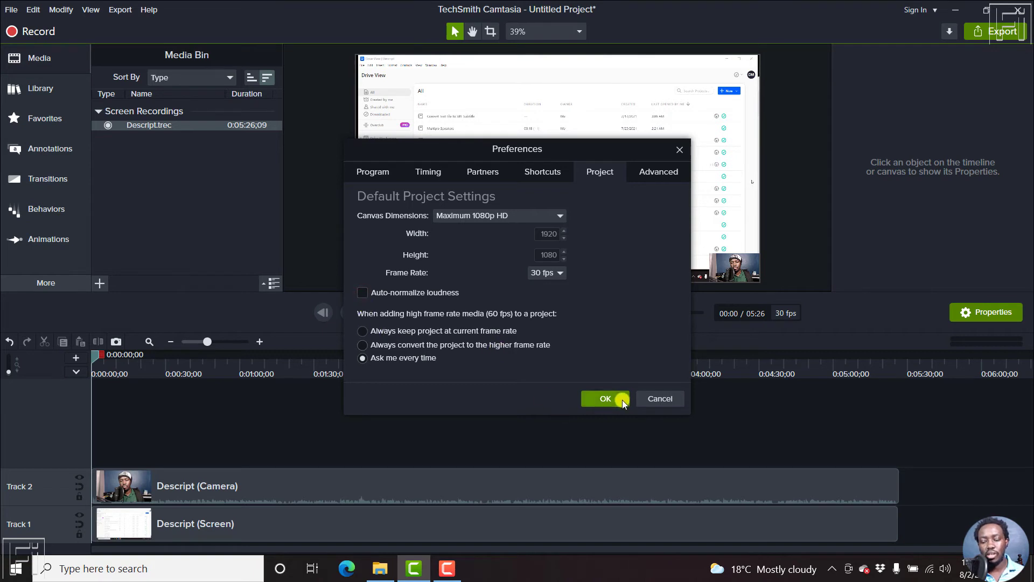
pyautogui.click(604, 398)
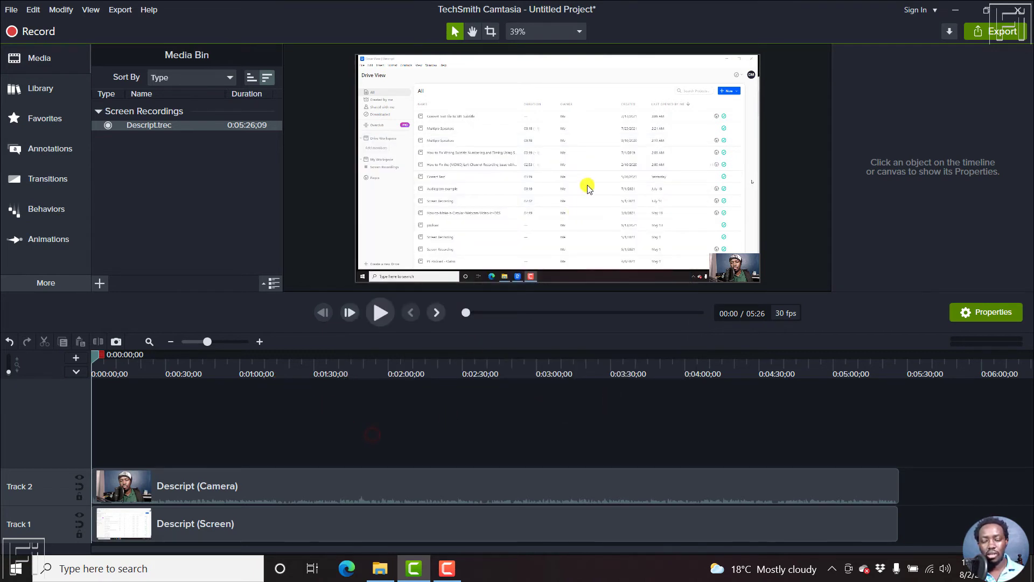
pyautogui.click(578, 32)
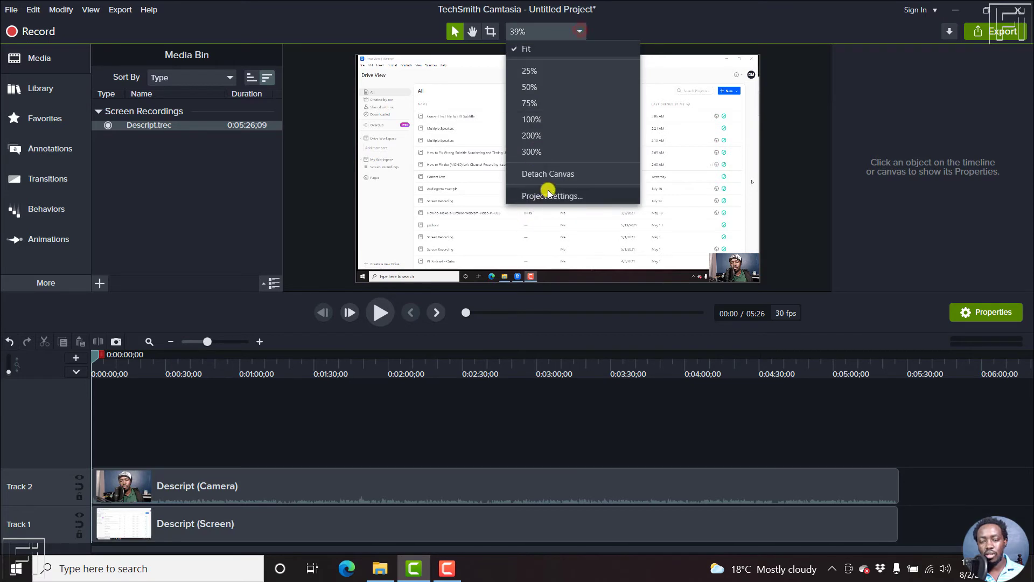
pyautogui.click(552, 196)
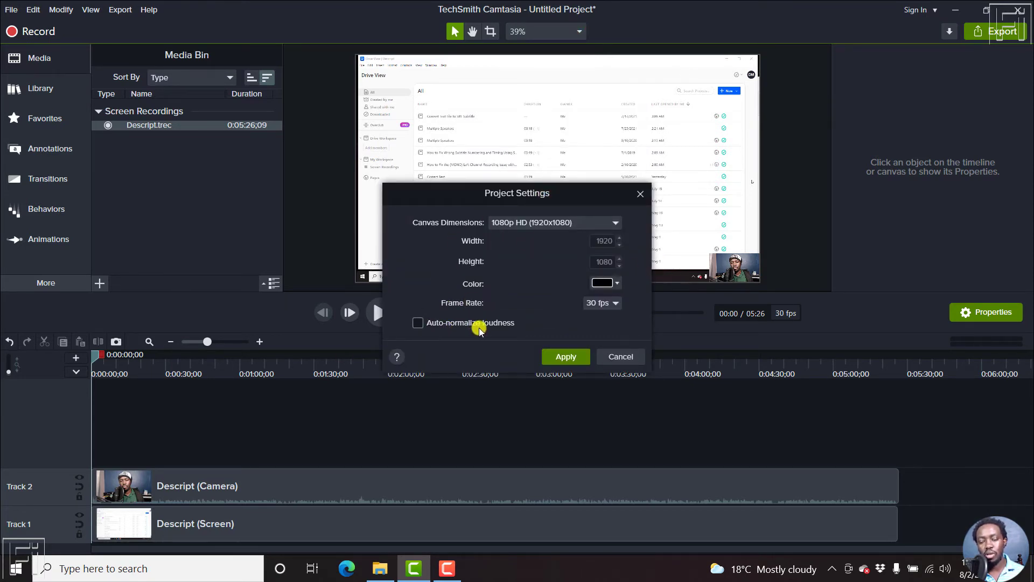
pyautogui.moveTo(639, 193)
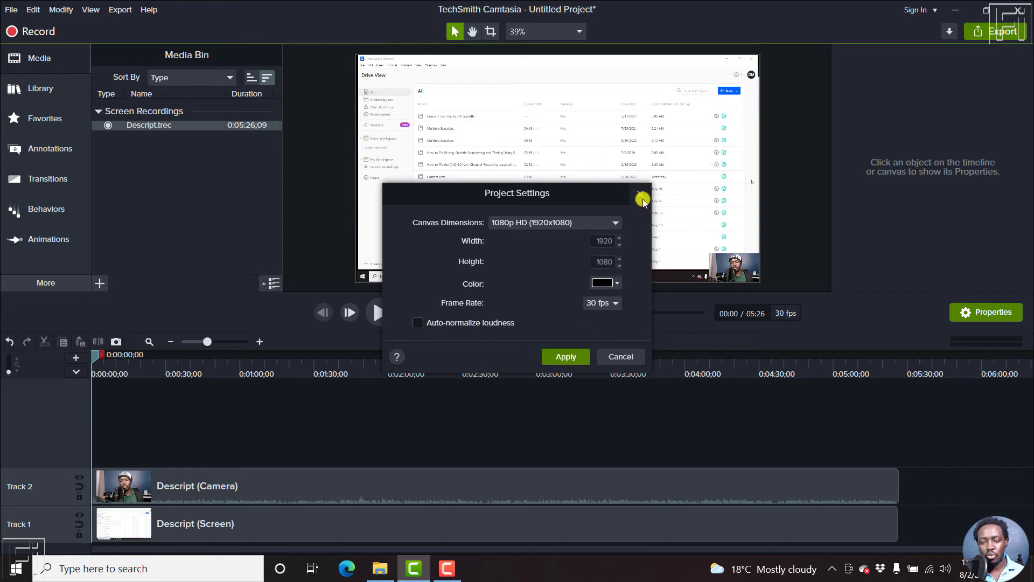
pyautogui.click(642, 199)
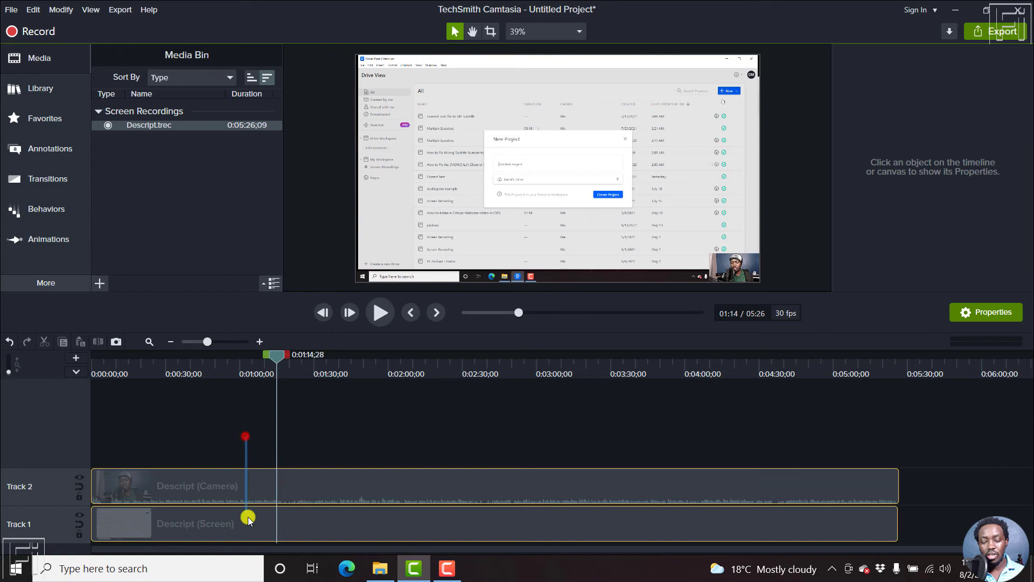
# - Select the clips split at 1:14 and enable Auto-normalize loudness in the camera clip's Audio properties
pyautogui.click(247, 523)
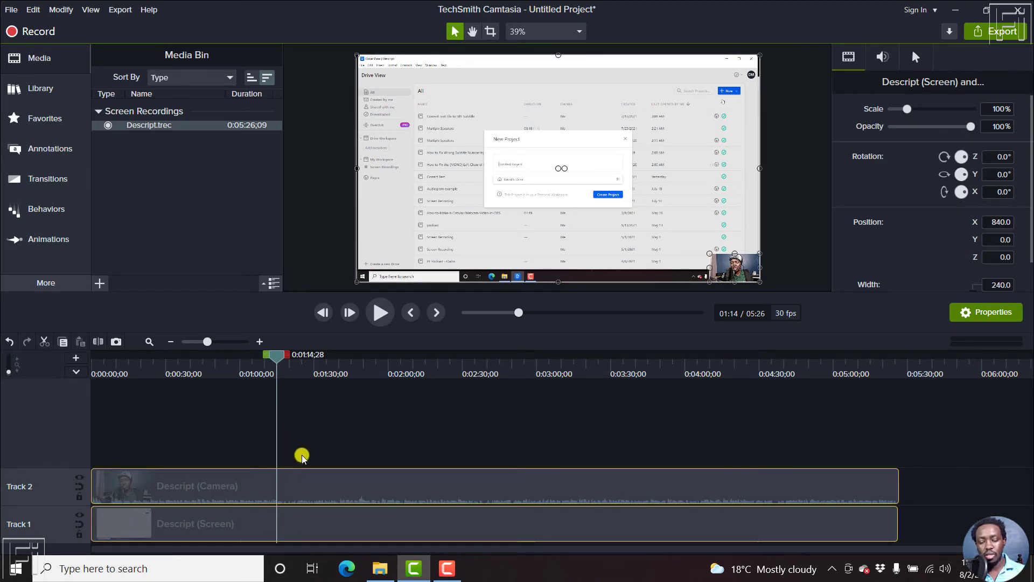
pyautogui.moveTo(308, 449)
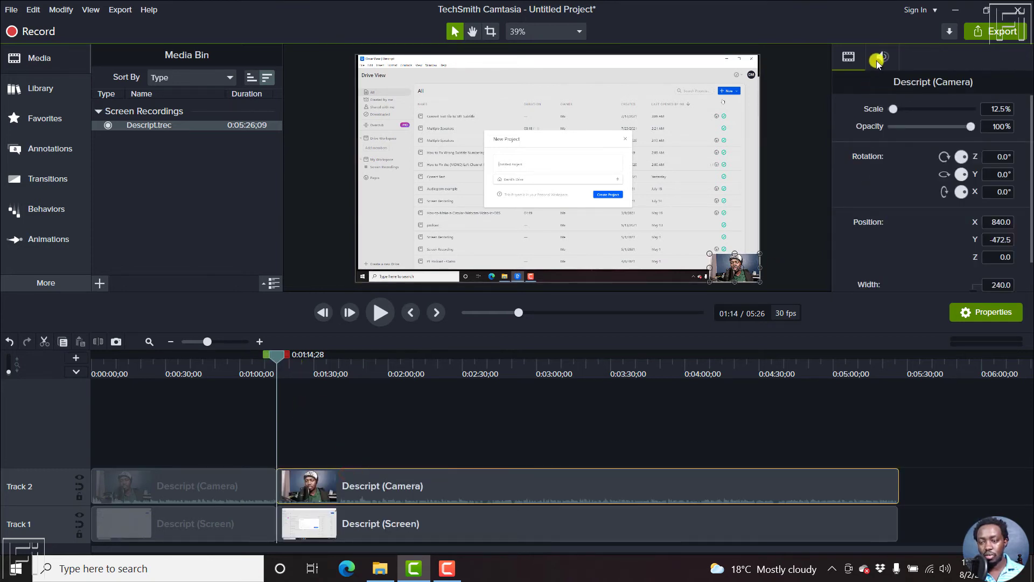
pyautogui.click(881, 56)
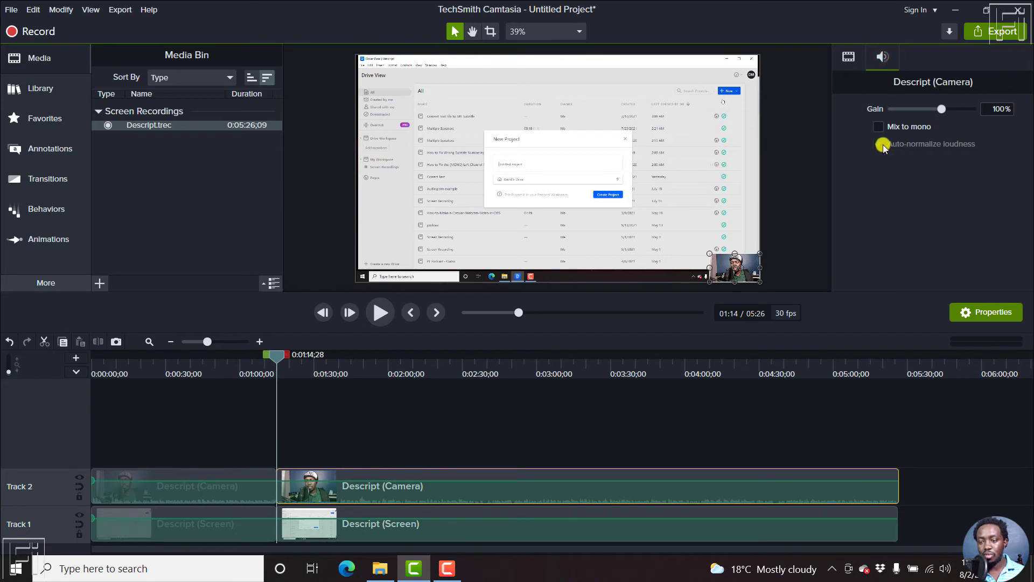
pyautogui.moveTo(883, 144)
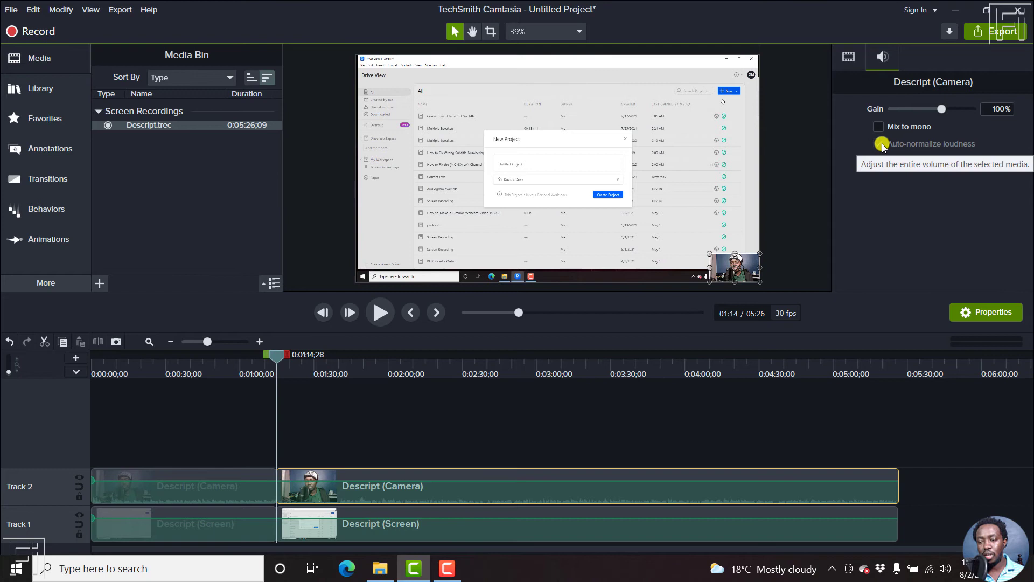
pyautogui.click(877, 144)
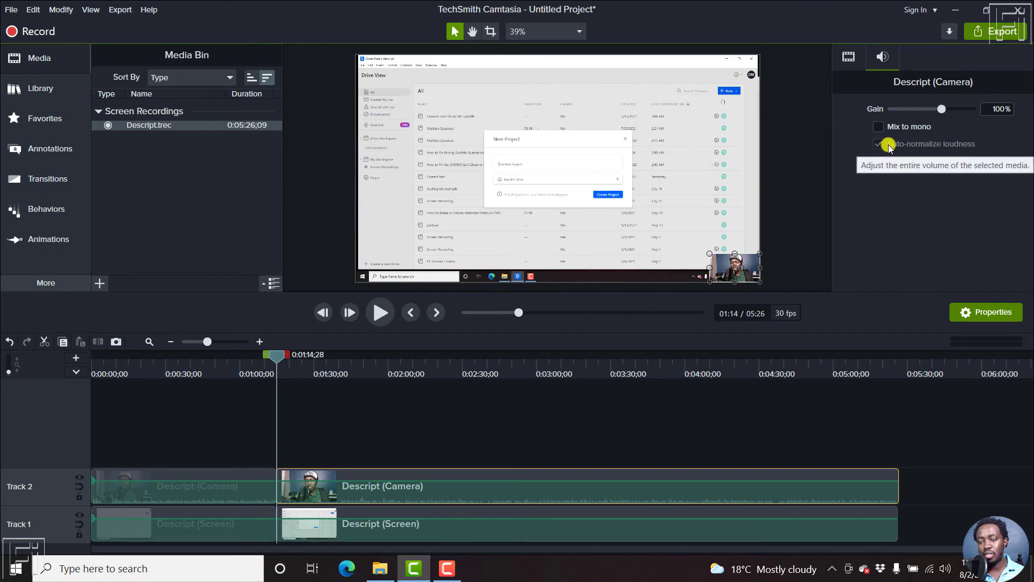
pyautogui.click(578, 31)
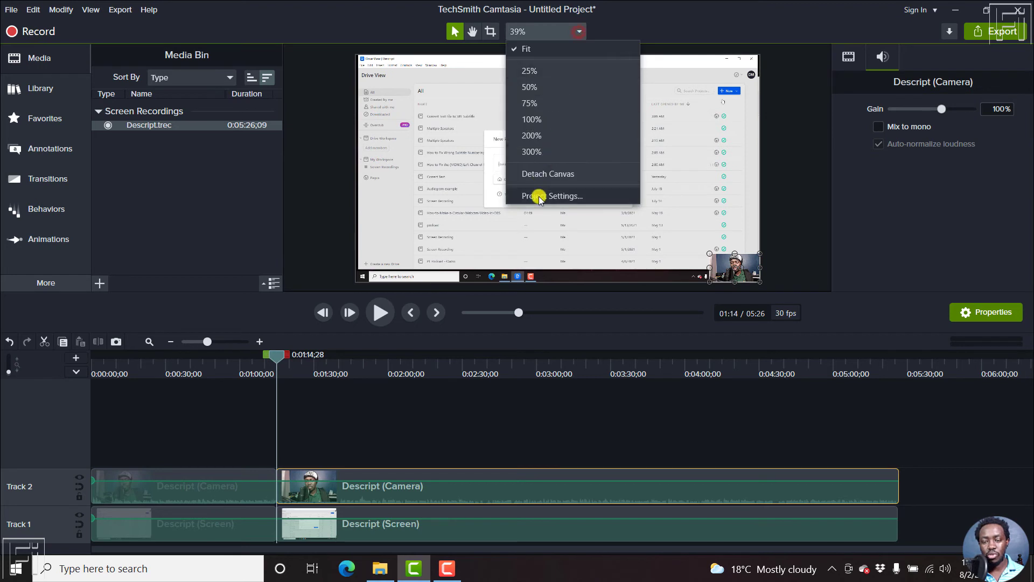
# - Check Auto-normalize loudness in Project Settings and apply it
pyautogui.click(554, 196)
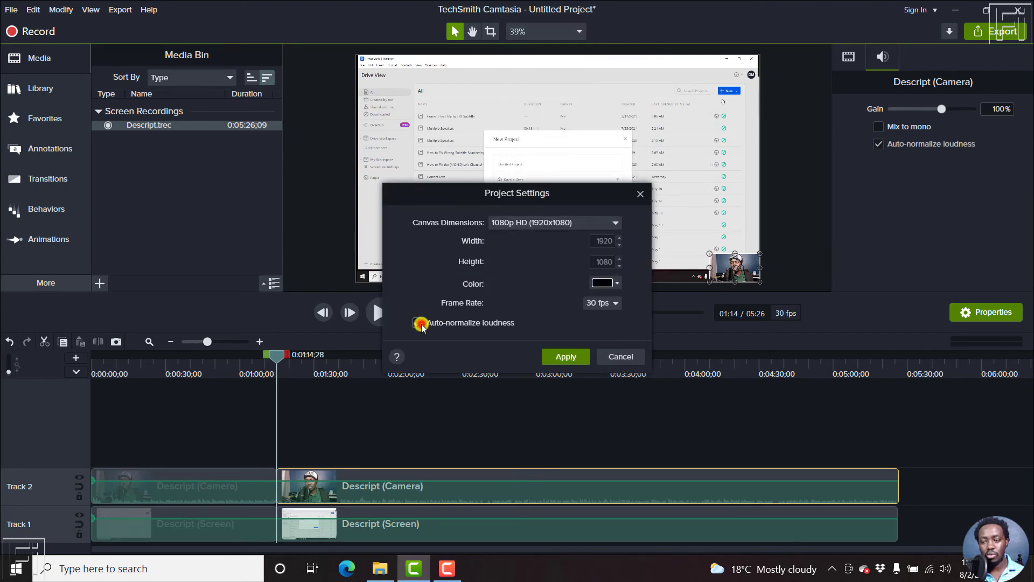
pyautogui.click(418, 323)
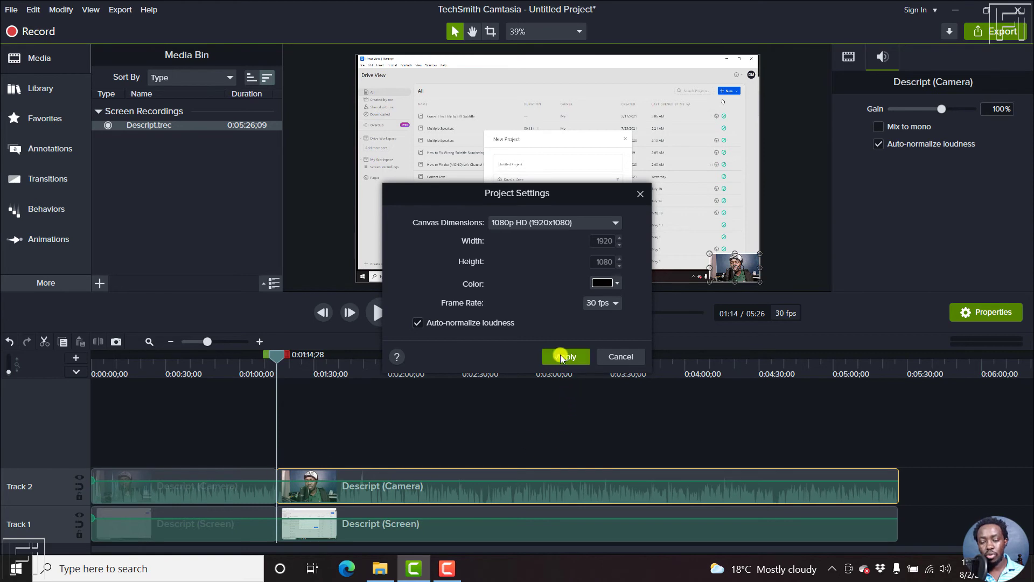
pyautogui.click(565, 356)
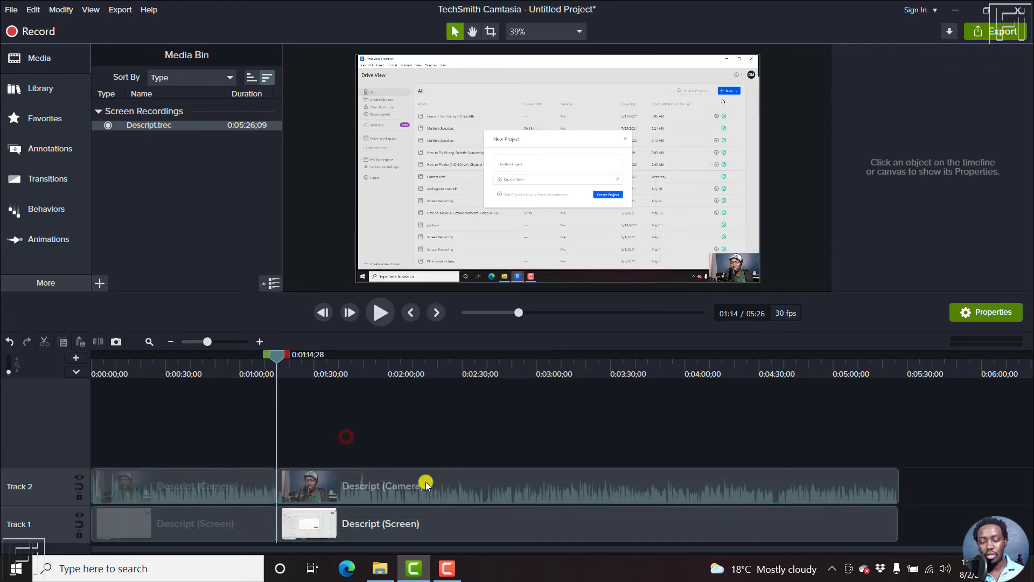
# - Move the playhead to 2:26 and disable Auto-normalize loudness for the middle camera and screen clips
pyautogui.click(427, 485)
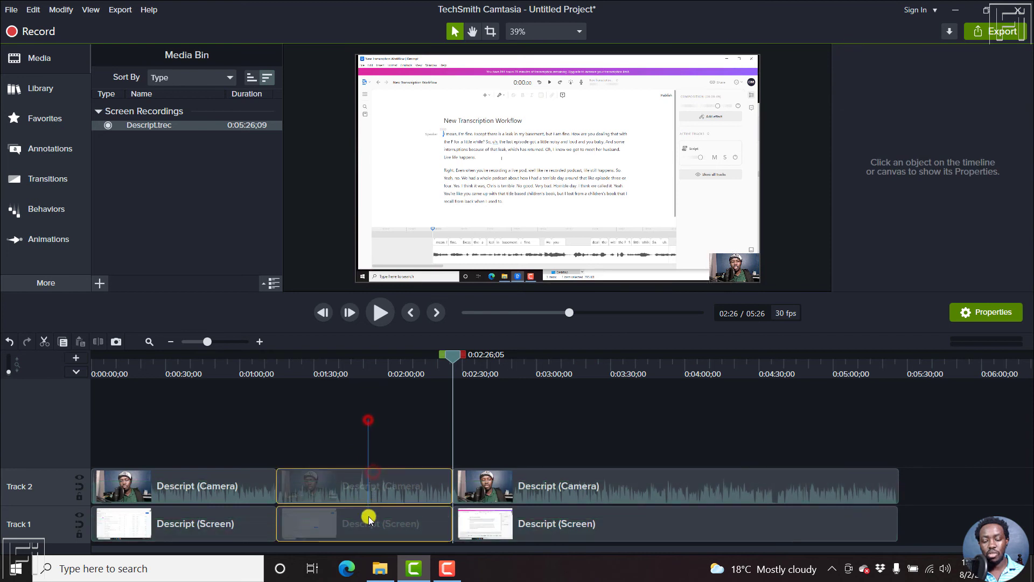
pyautogui.click(368, 523)
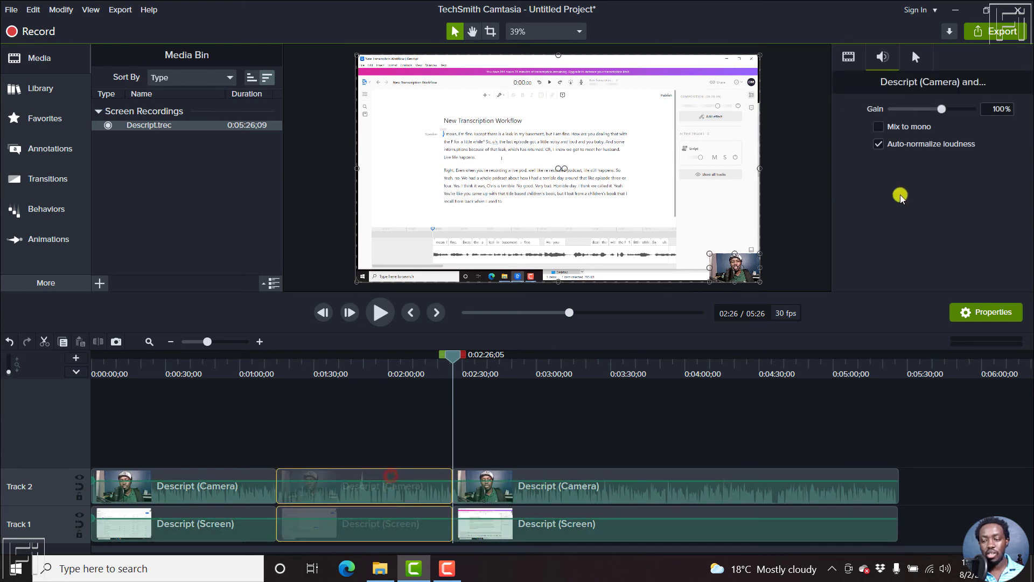
pyautogui.click(878, 144)
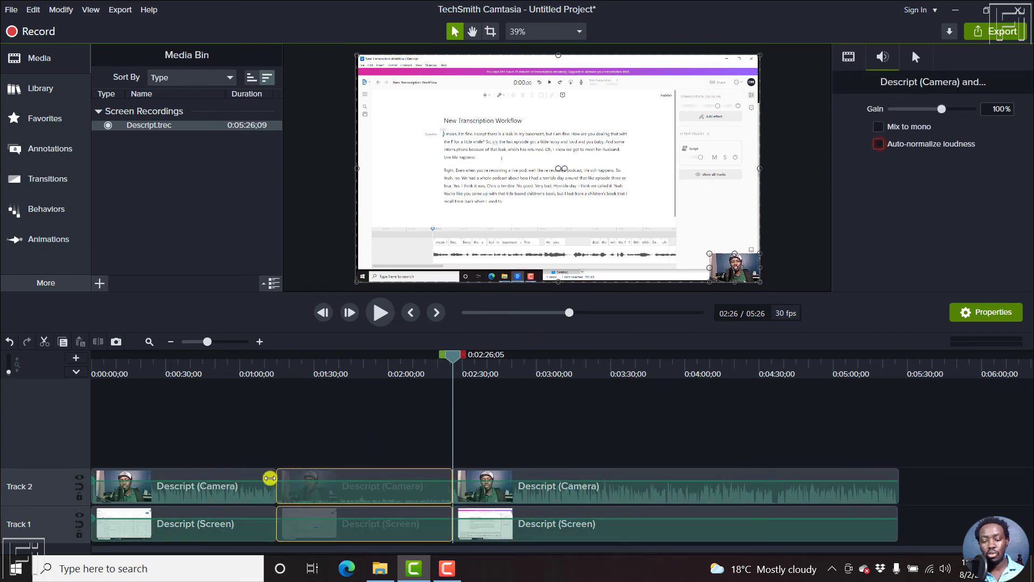
pyautogui.click(878, 144)
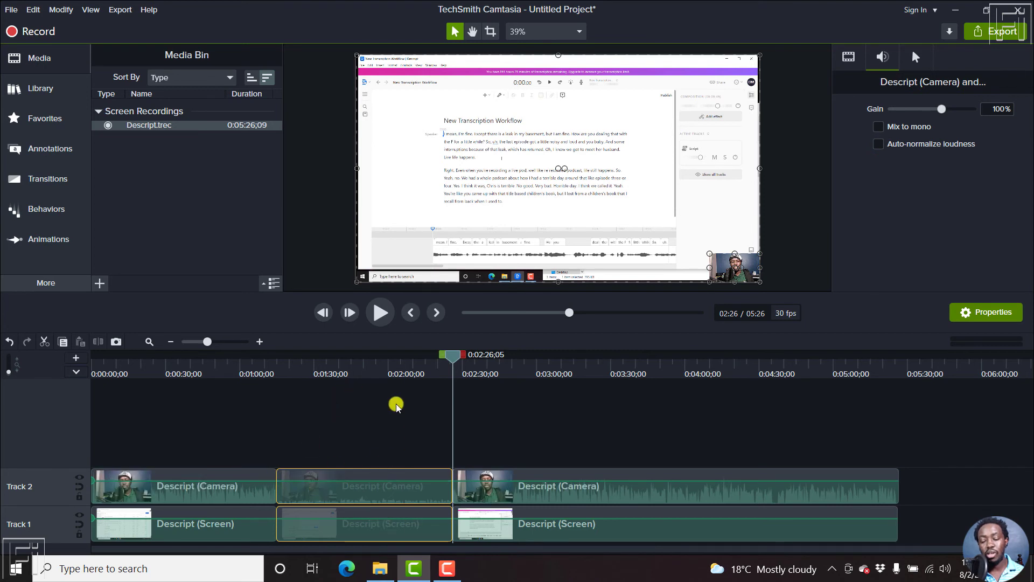